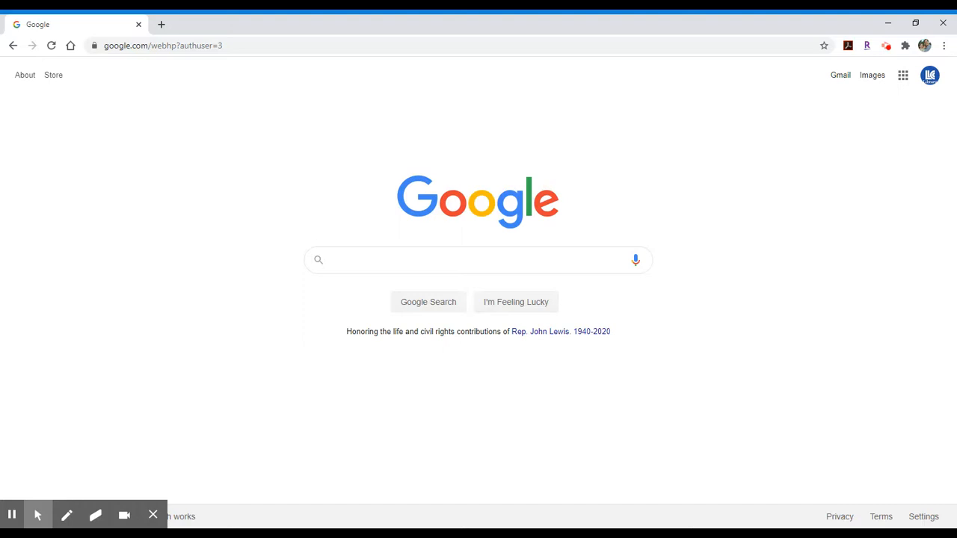
mouse_move(922, 321)
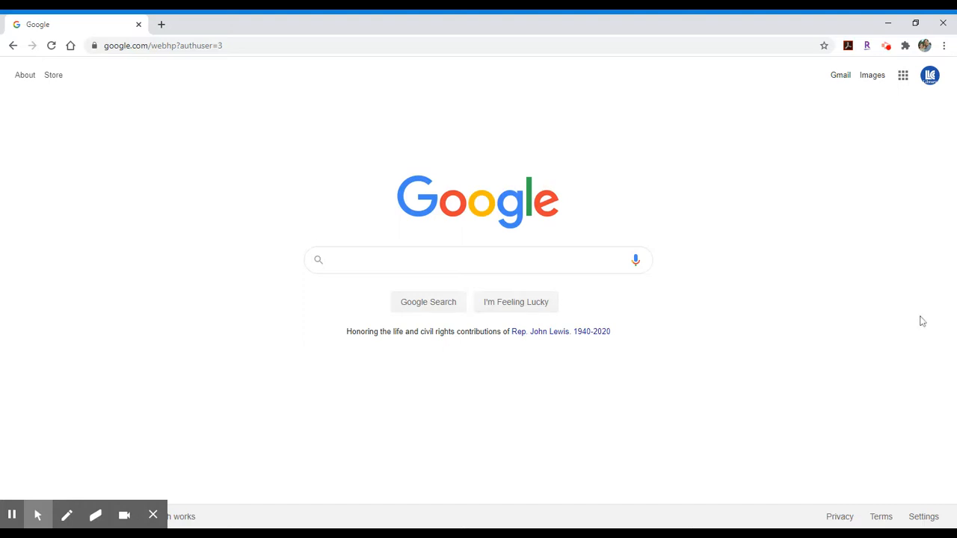
mouse_move(948, 257)
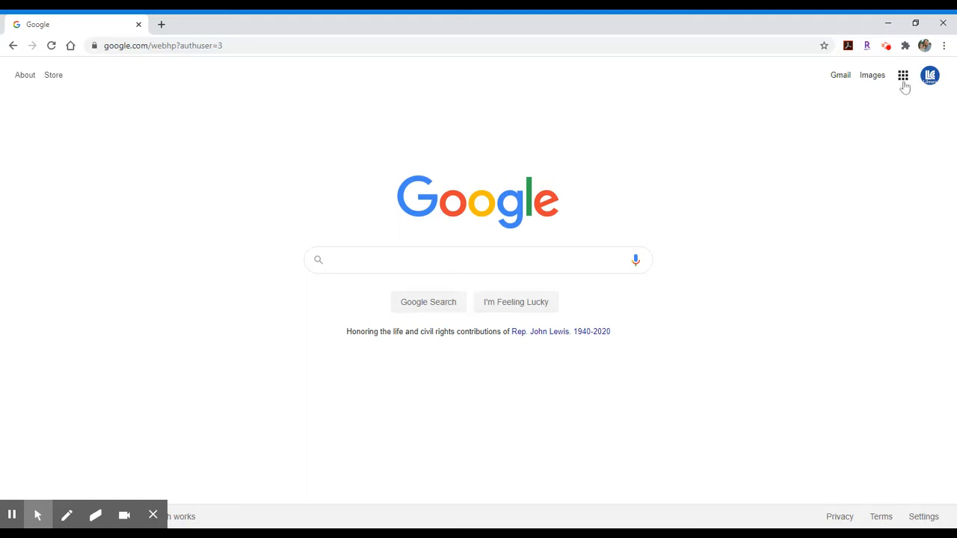
mouse_move(903, 82)
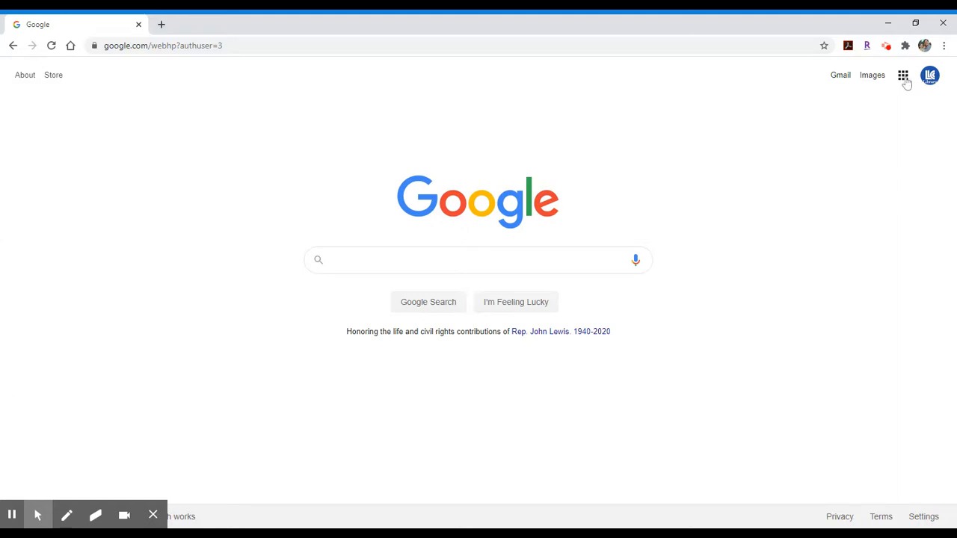
mouse_move(905, 81)
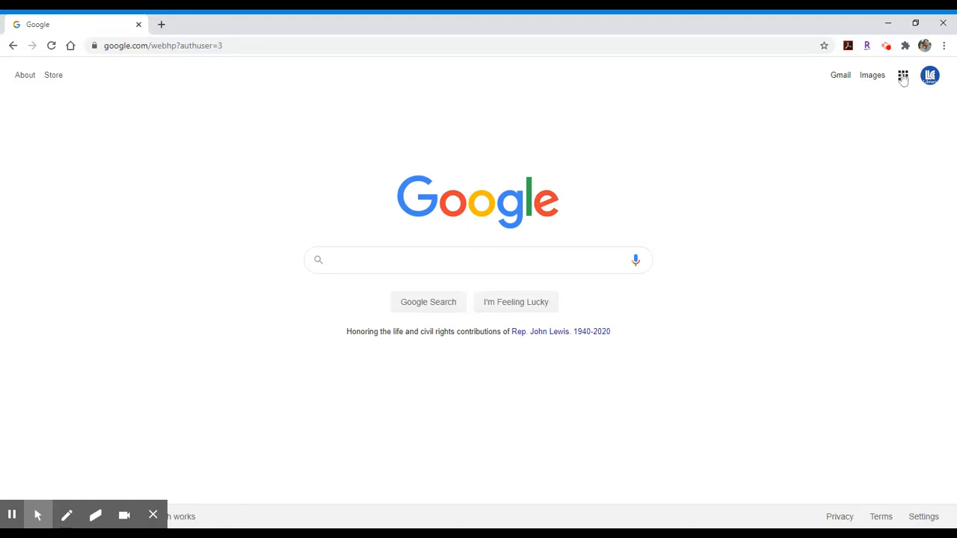
mouse_move(903, 82)
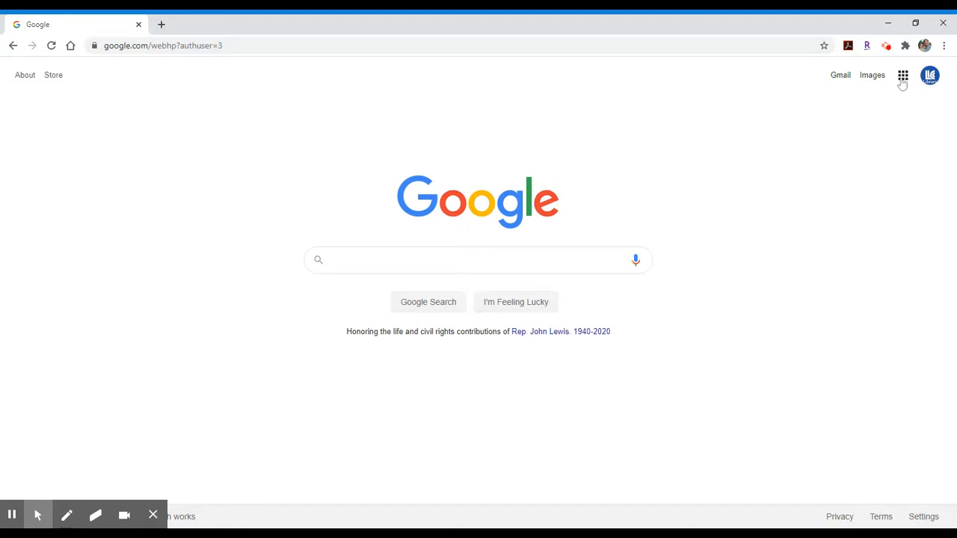
Step: Launch Google News from the Google apps grid on the Google homepage
left_click(903, 75)
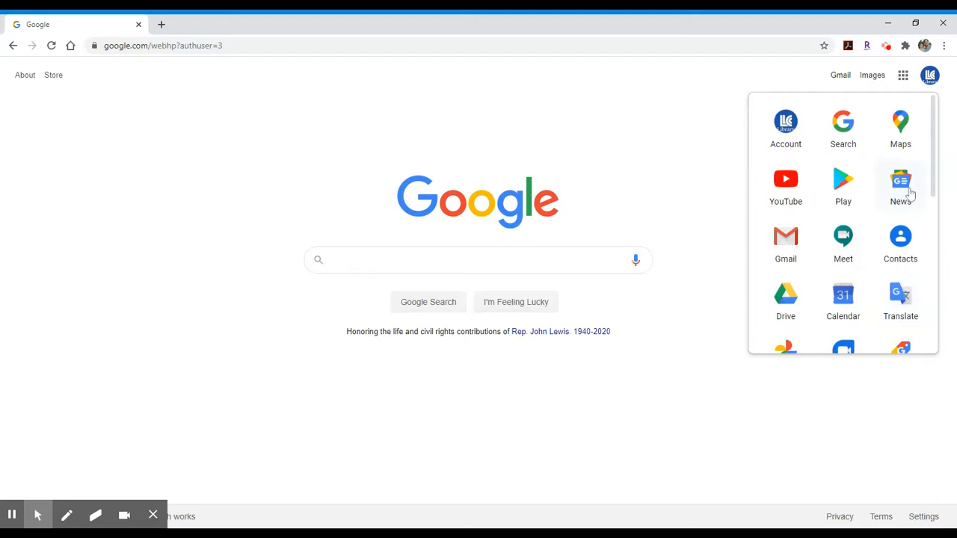
left_click(900, 183)
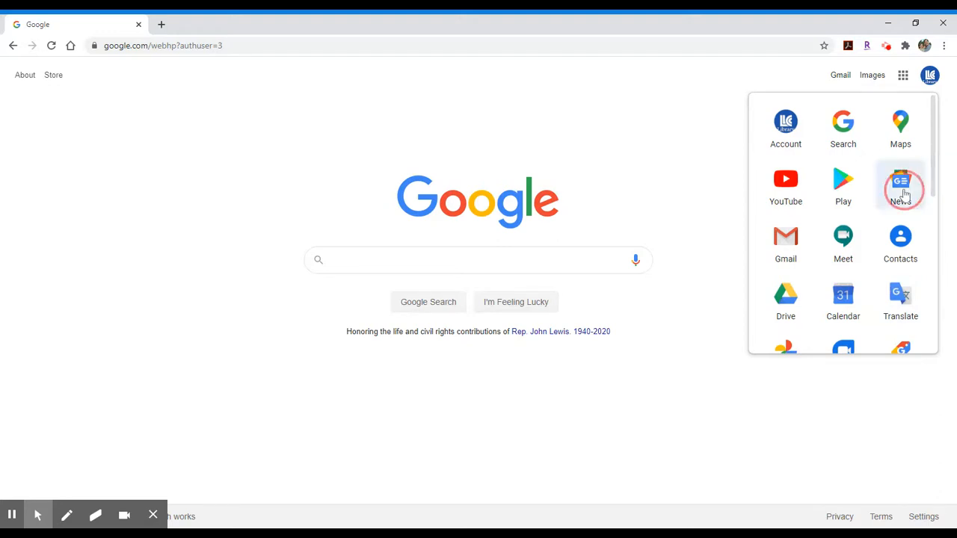
left_click(899, 185)
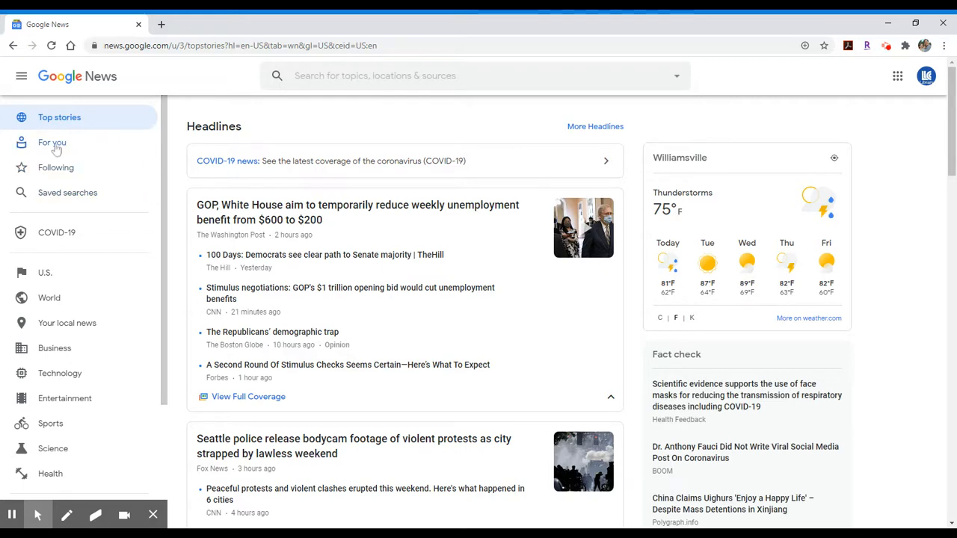
mouse_move(46, 148)
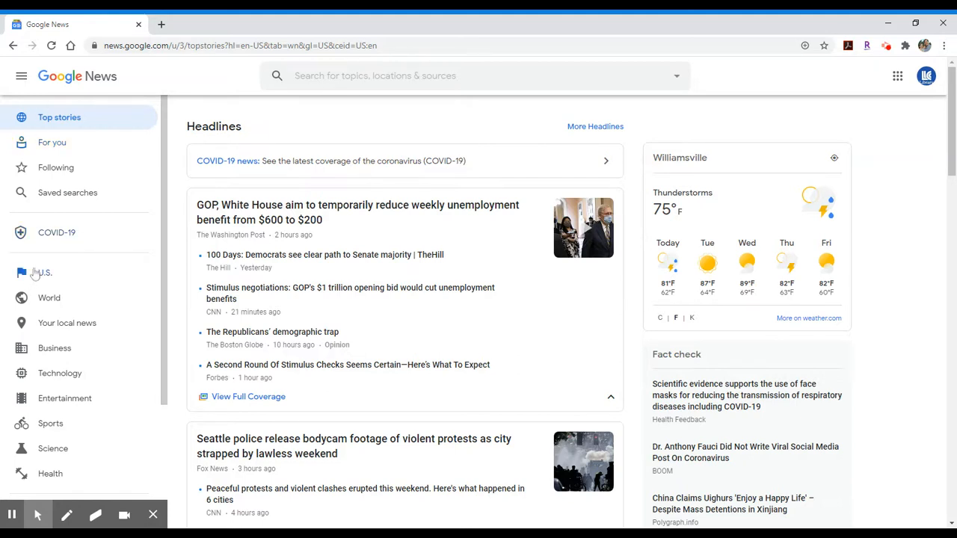
mouse_move(48, 245)
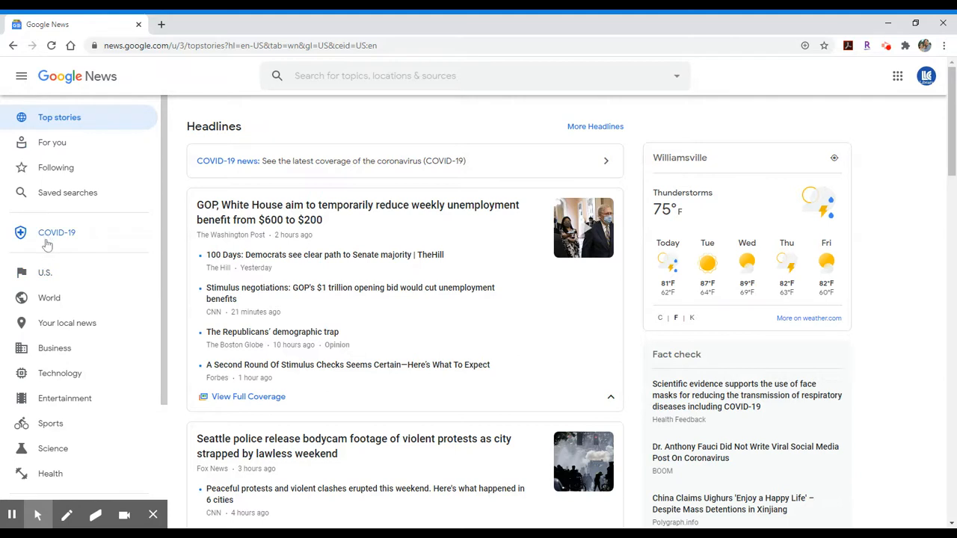
mouse_move(48, 263)
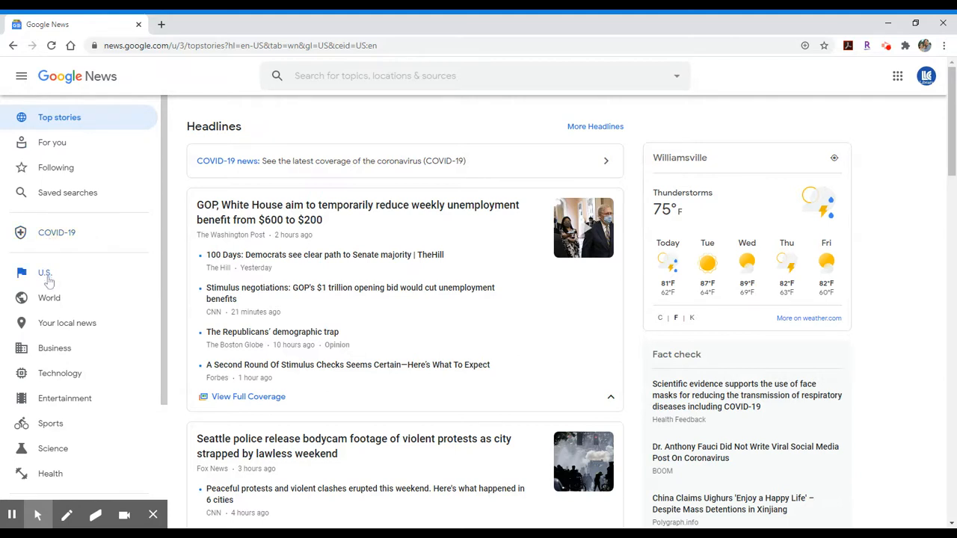
mouse_move(44, 403)
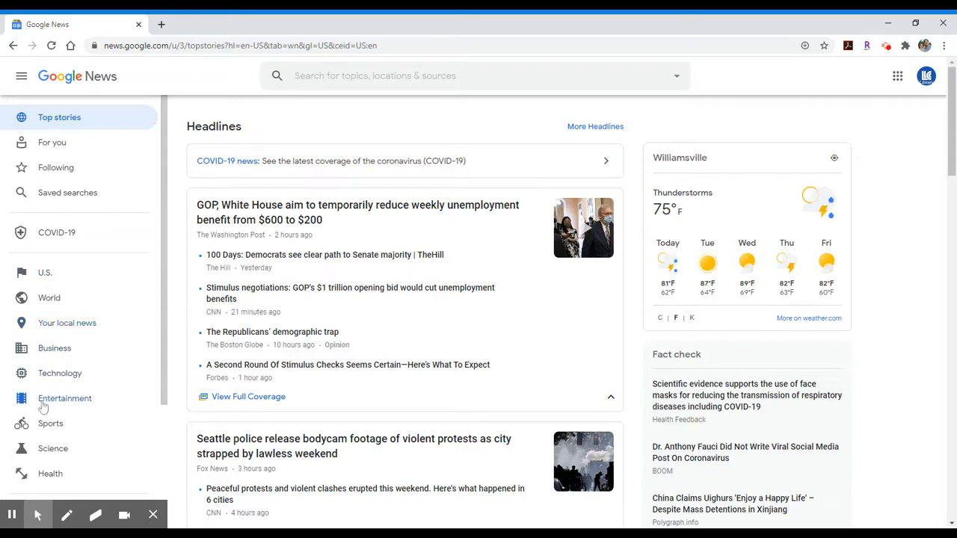
scroll("down", 3)
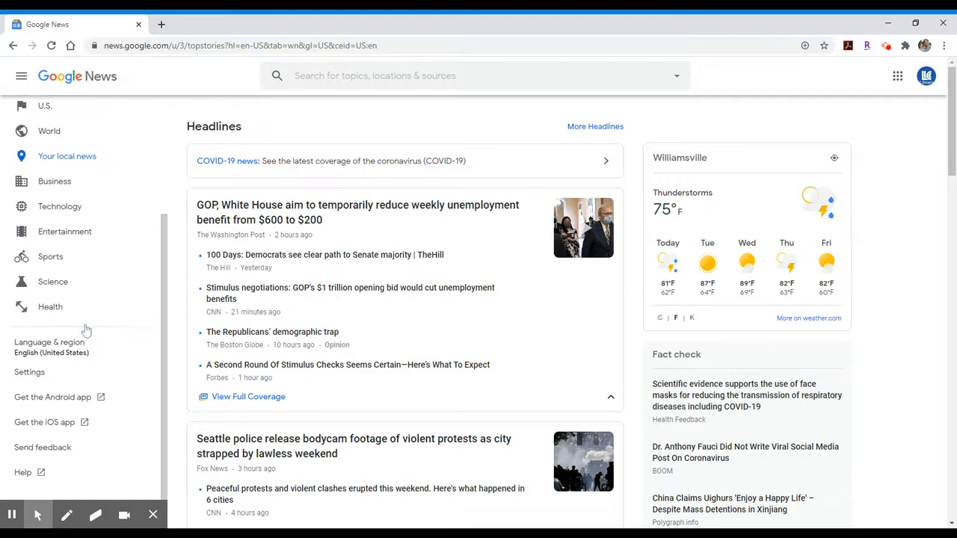
scroll("down", 3)
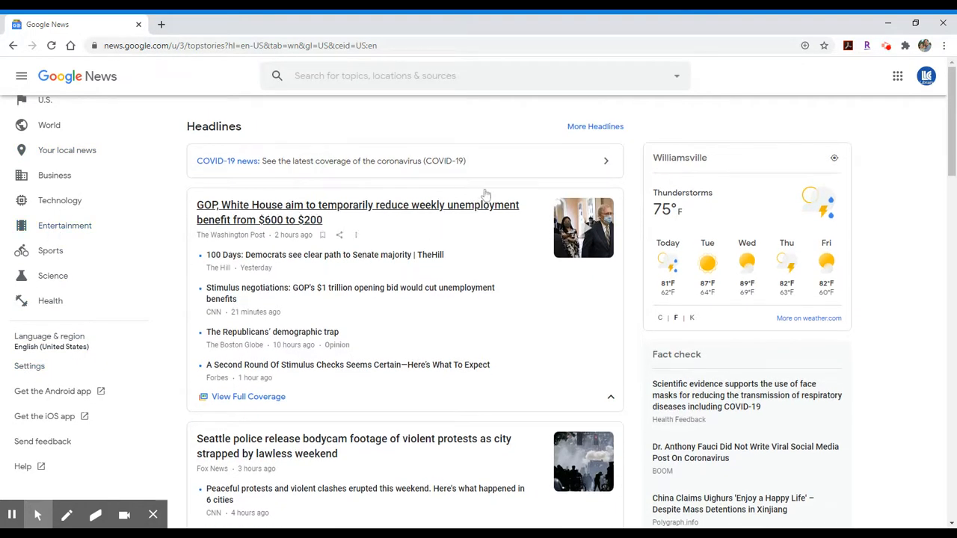
mouse_move(516, 205)
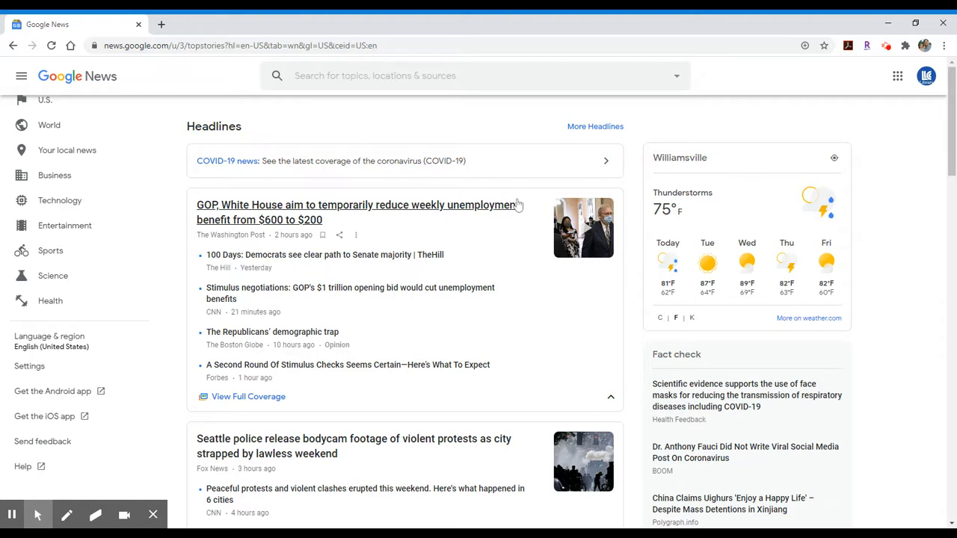
mouse_move(484, 223)
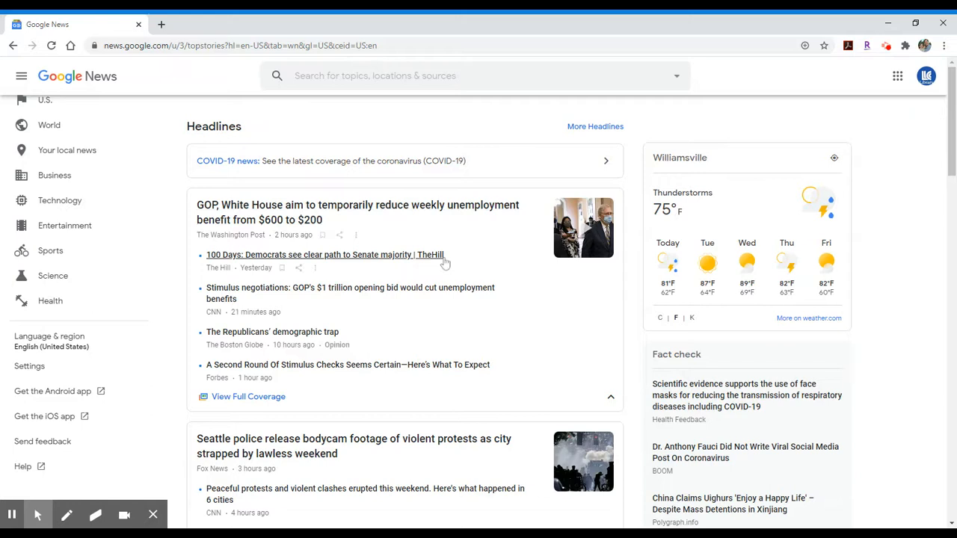
mouse_move(216, 242)
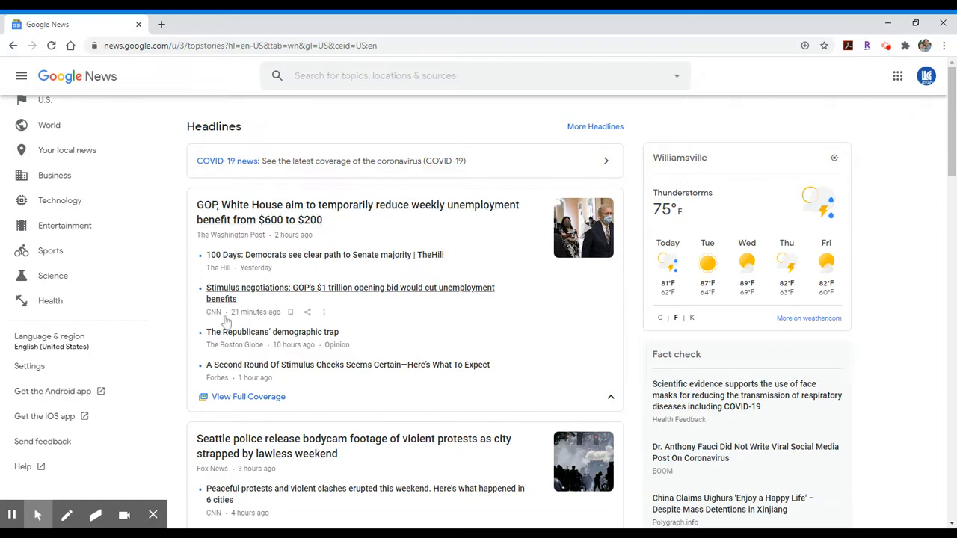
mouse_move(209, 321)
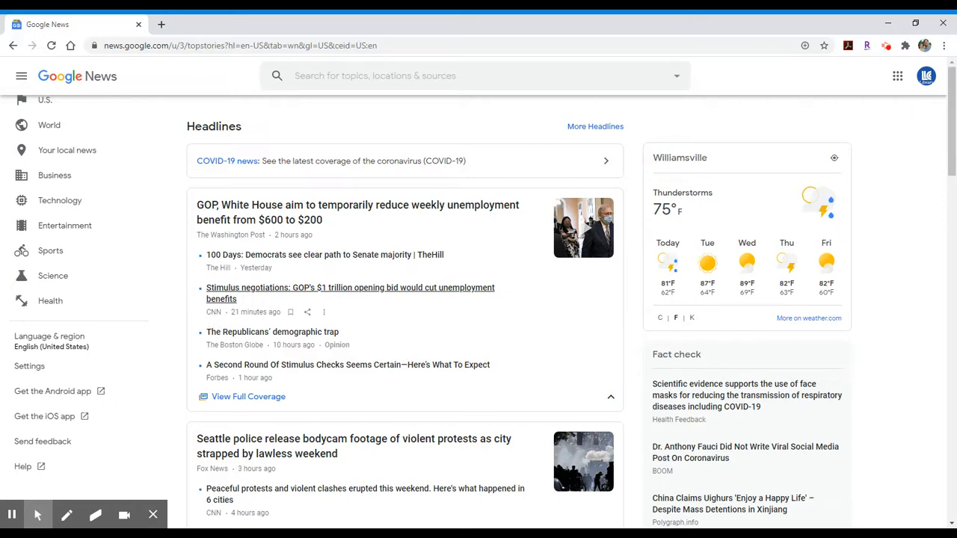
mouse_move(216, 322)
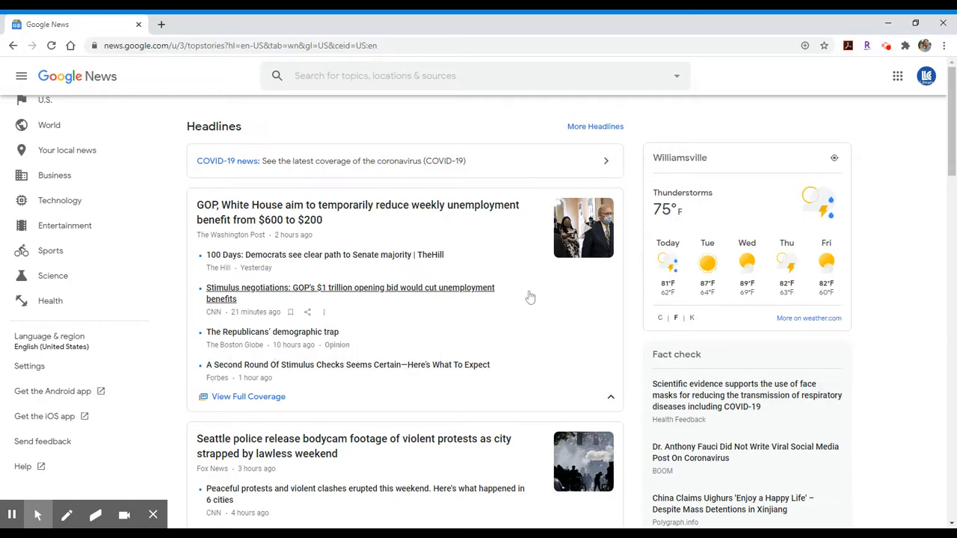
Step: Open View Full Coverage for the Seattle police bodycam headline in Top stories
scroll("down", 3)
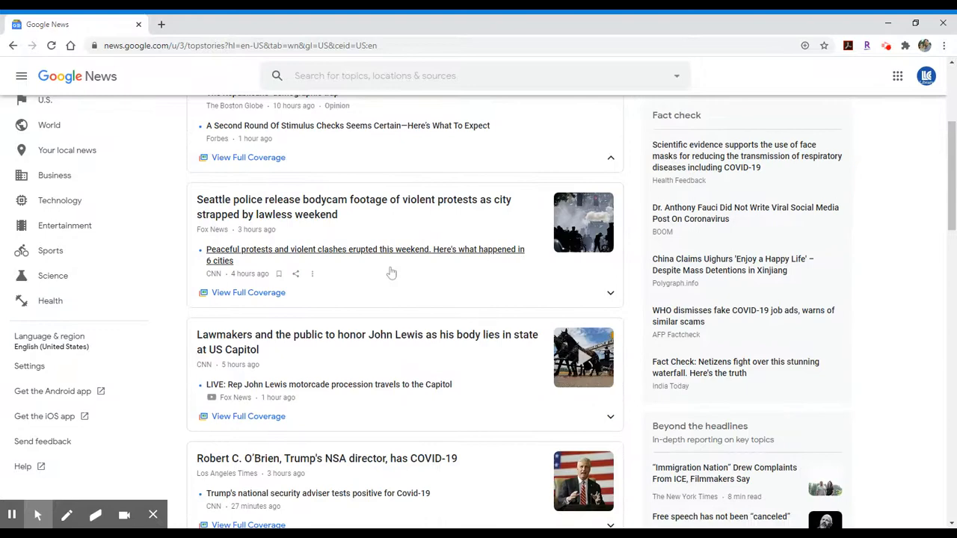
scroll("down", 3)
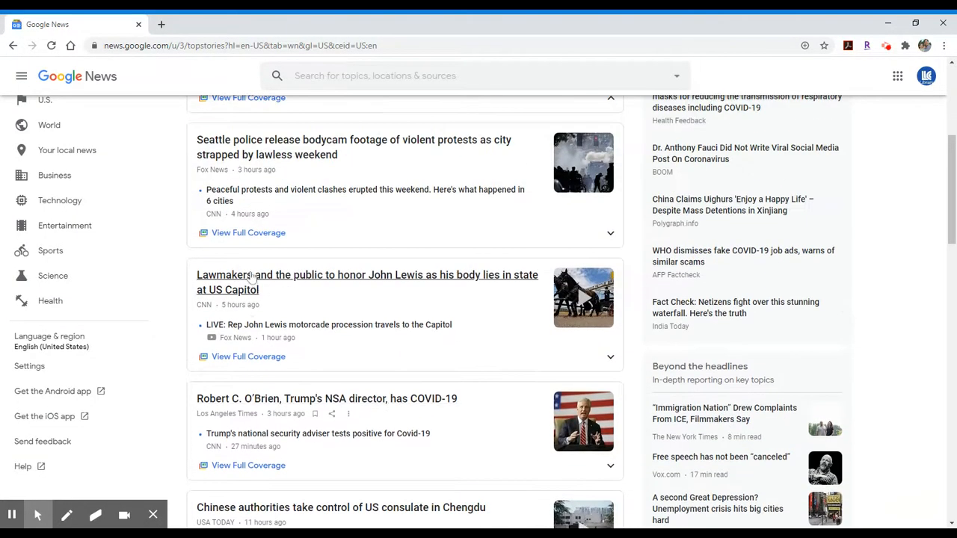
left_click(248, 233)
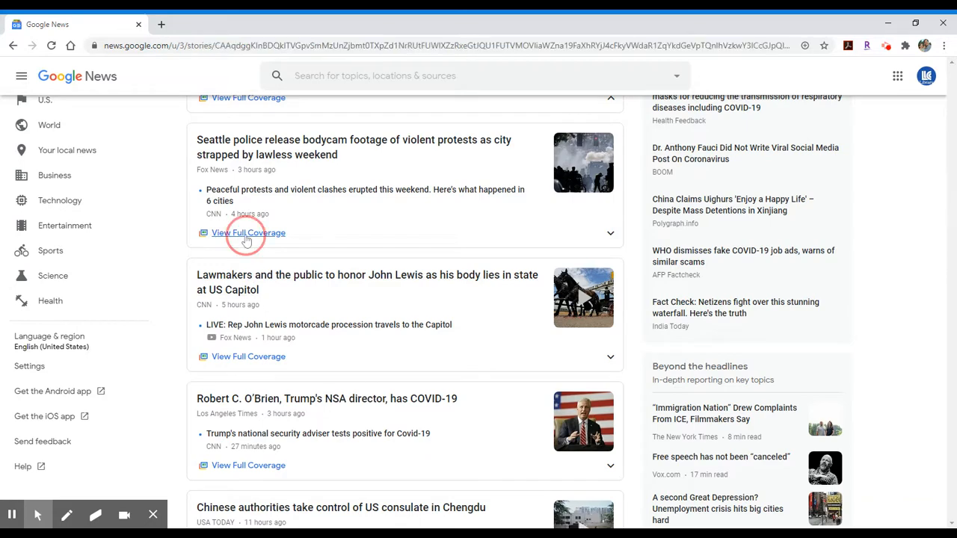
left_click(248, 233)
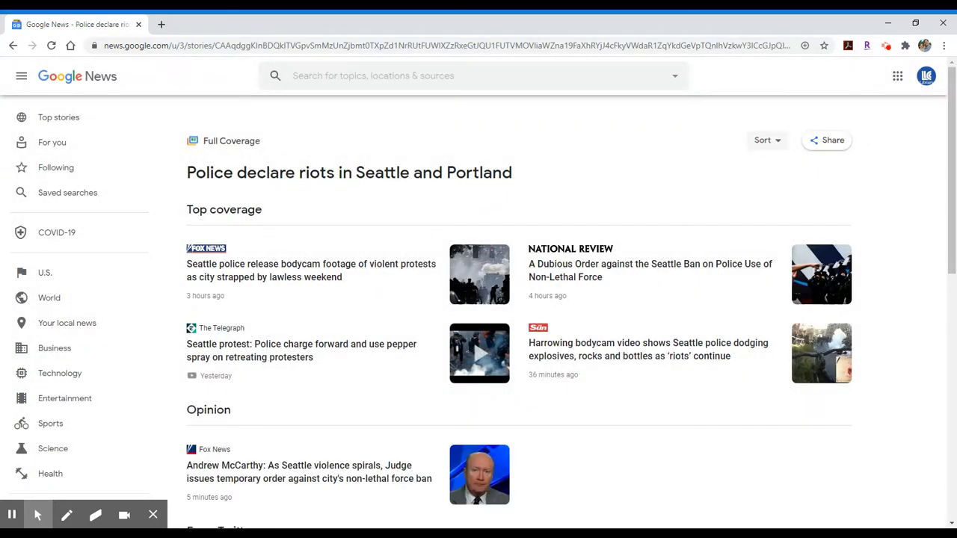
Step: Browse Top coverage, Opinion, Twitter and Local coverage sections, then return to the page top
scroll("down", 3)
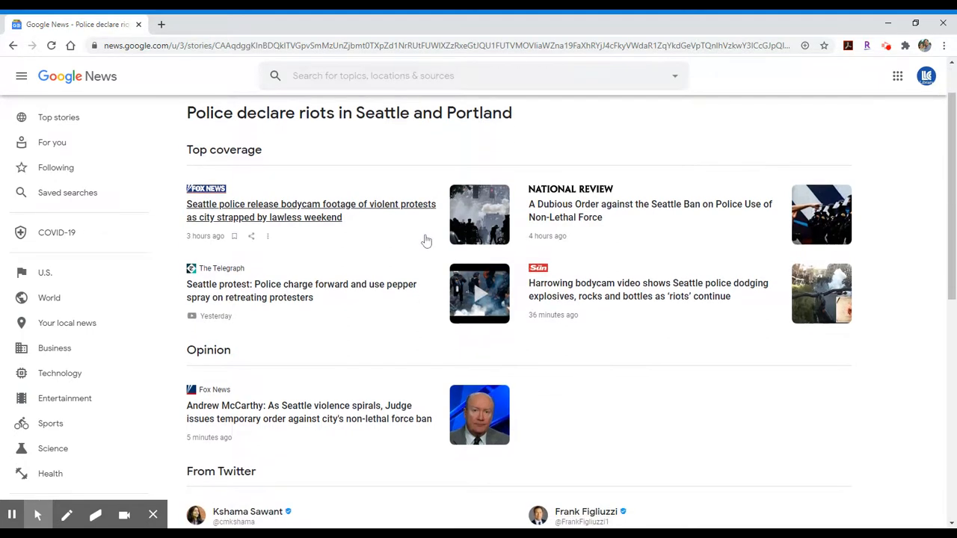
scroll("down", 3)
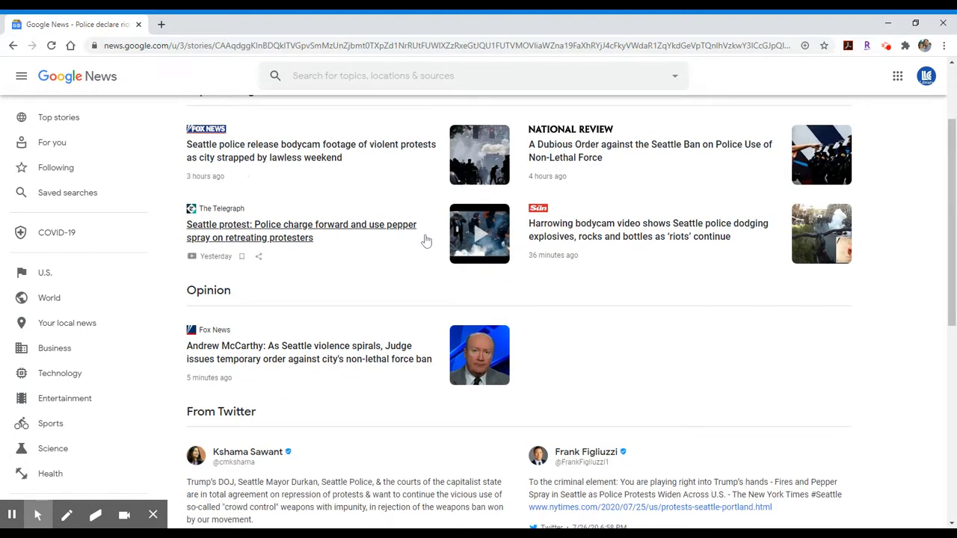
mouse_move(429, 257)
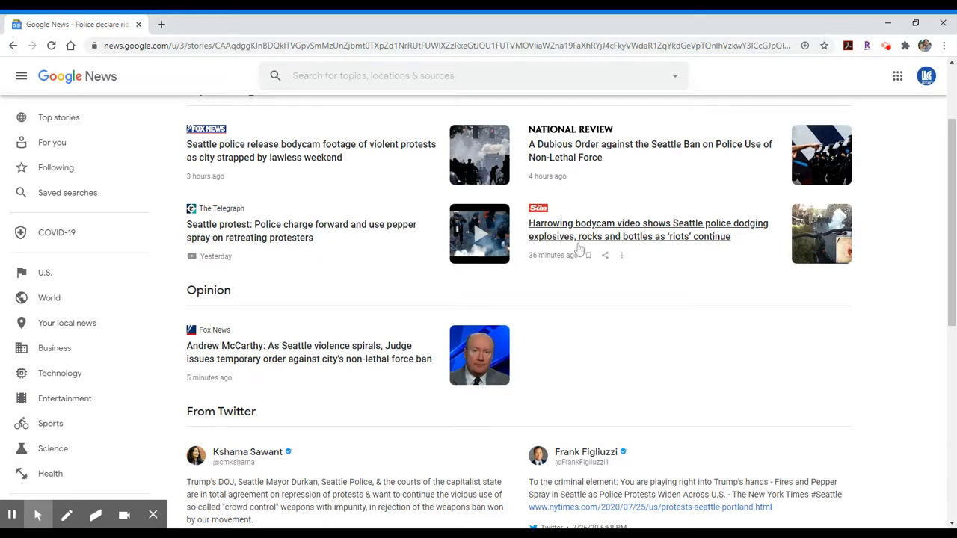
mouse_move(620, 230)
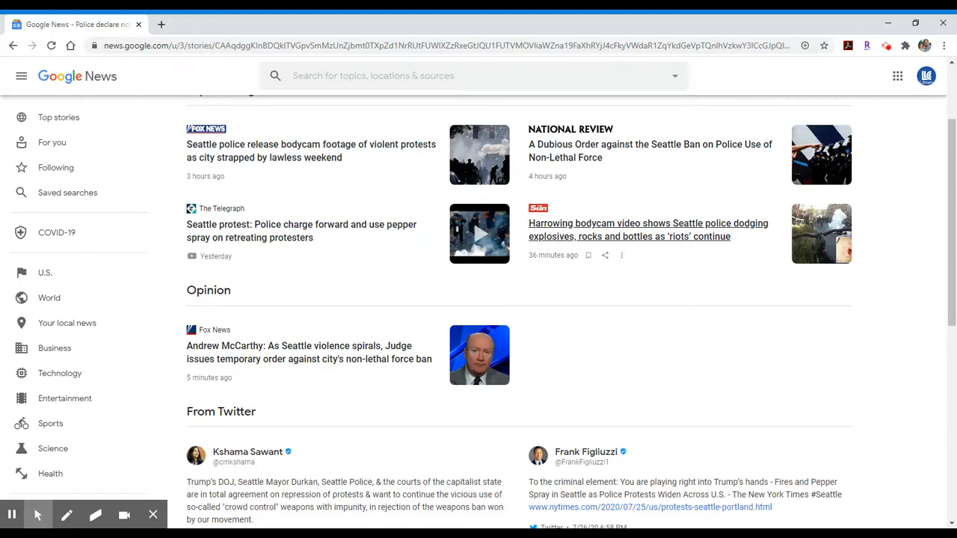
scroll("down", 3)
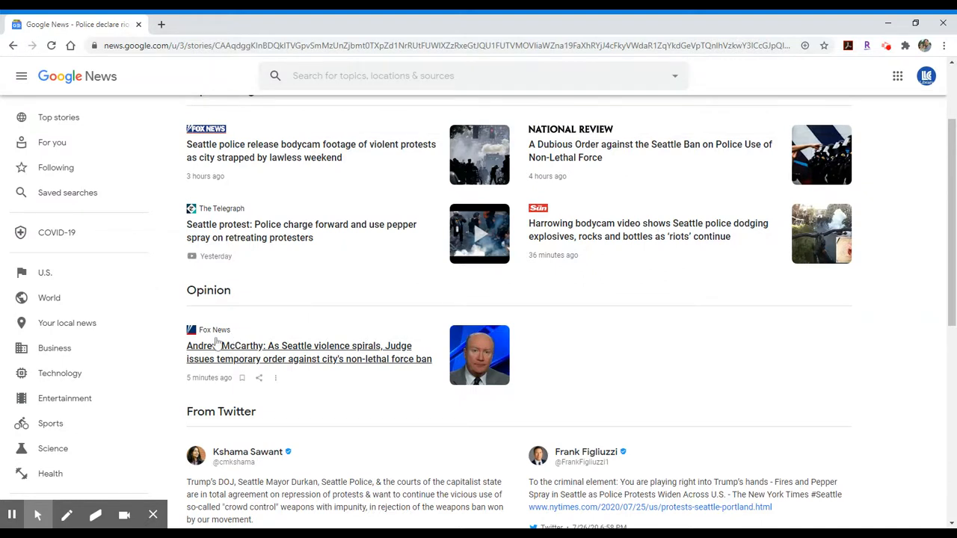
mouse_move(658, 338)
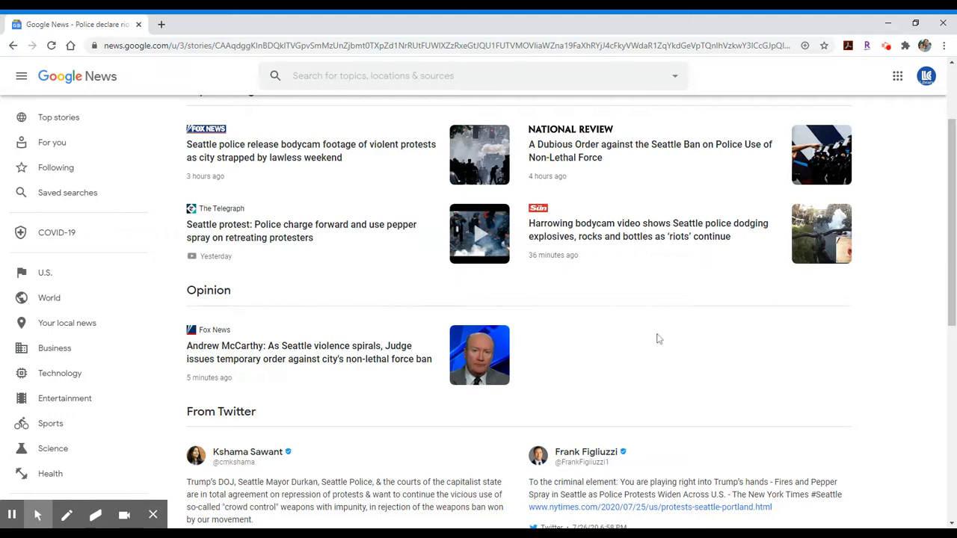
mouse_move(675, 338)
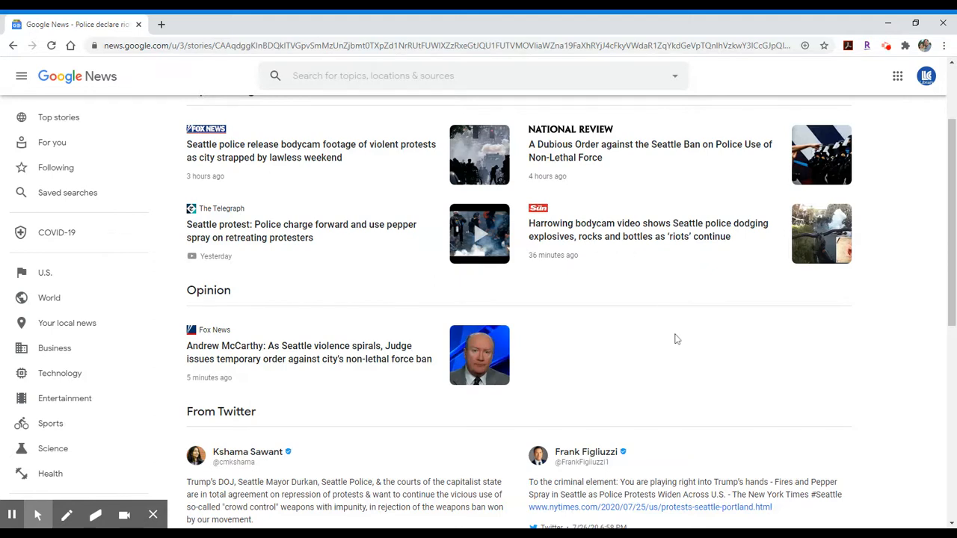
mouse_move(586, 151)
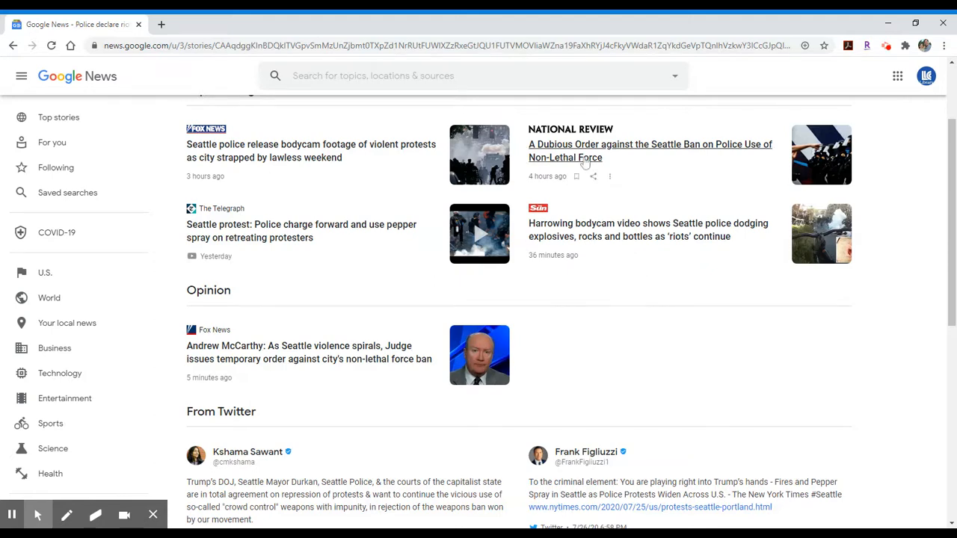
scroll("down", 3)
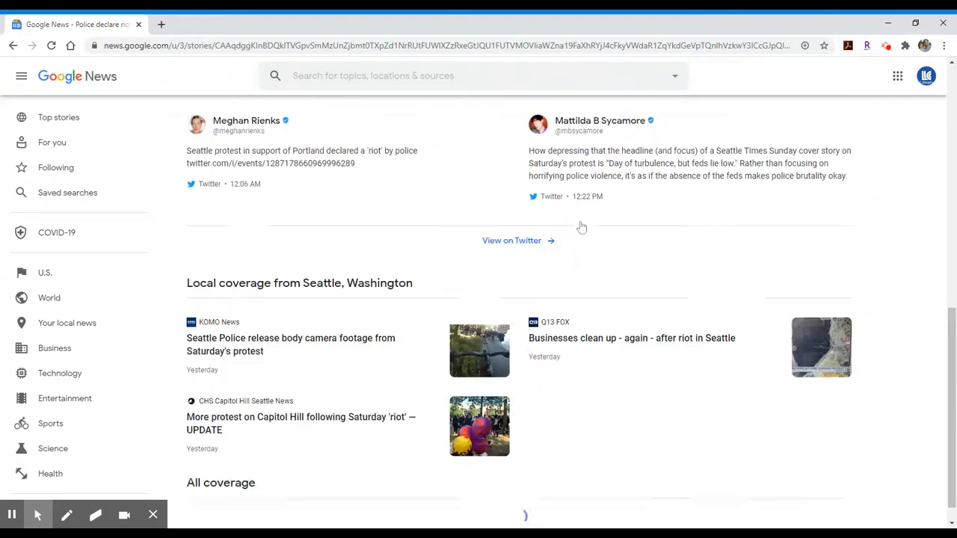
scroll("down", 3)
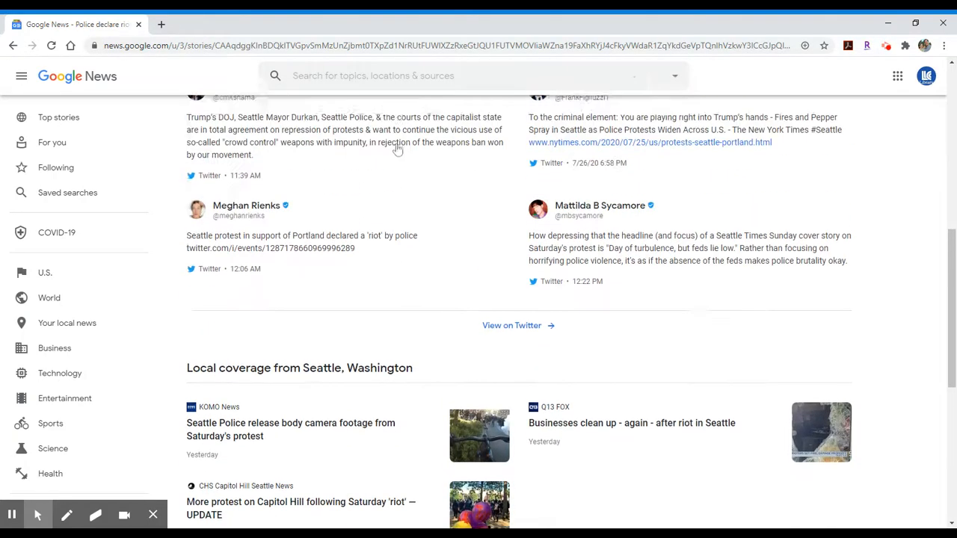
scroll("up", 3)
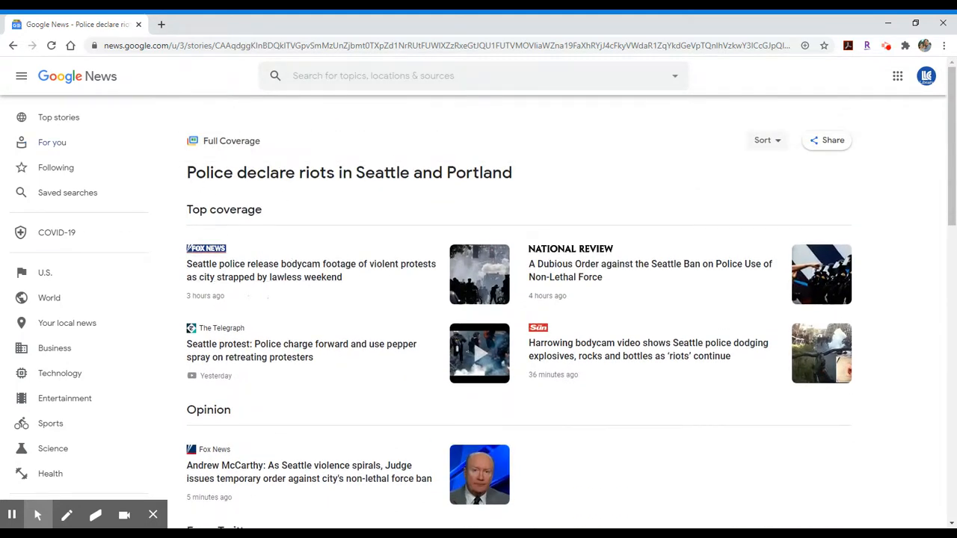
Step: Set the search box to "Protest" from the In the news suggestions
left_click(472, 74)
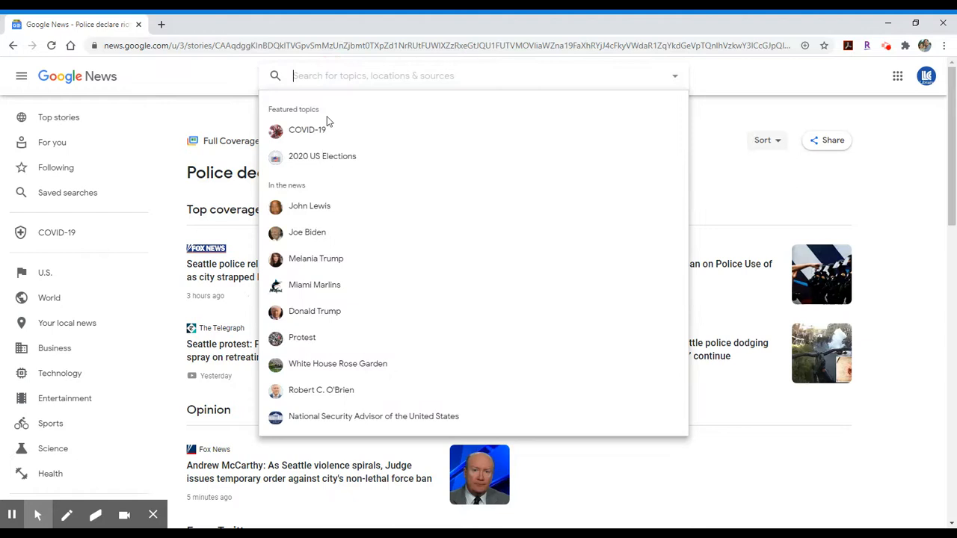
mouse_move(315, 257)
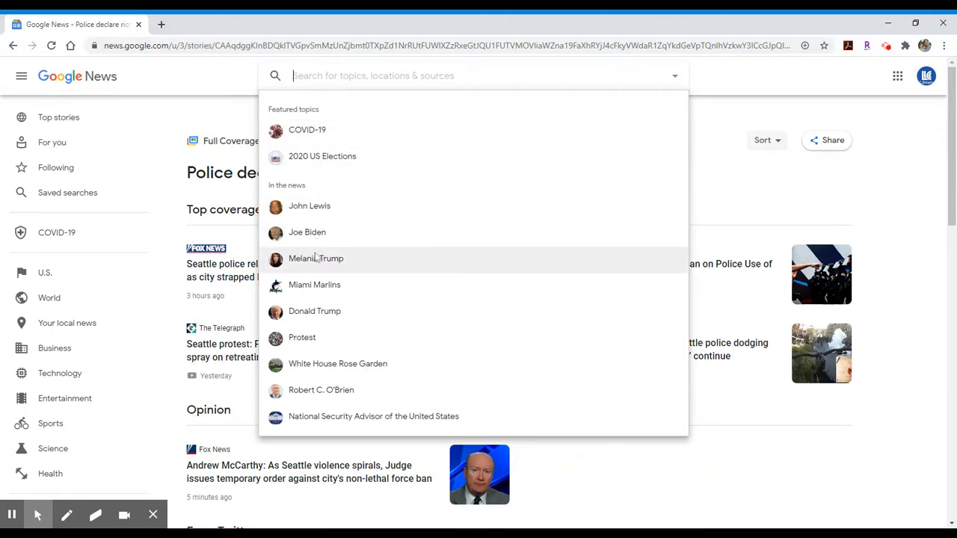
mouse_move(306, 338)
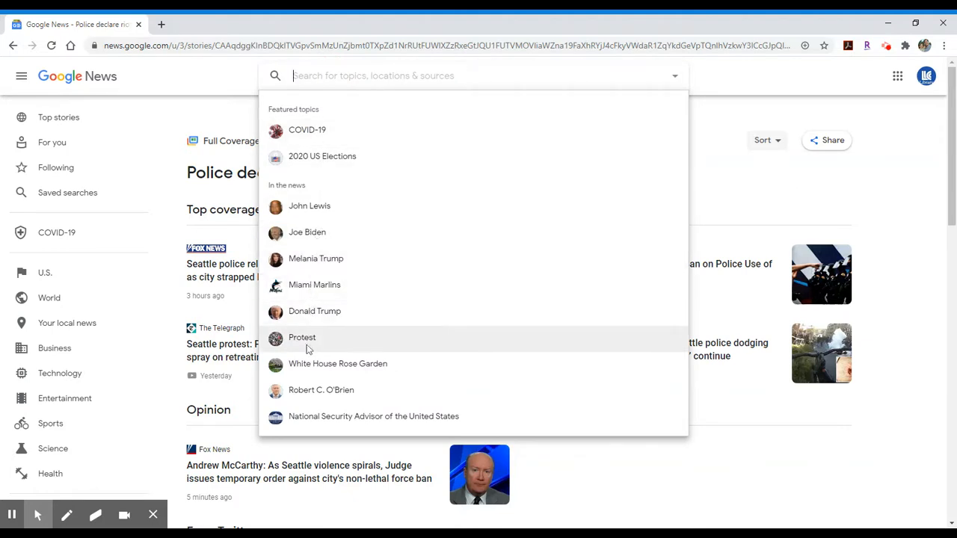
left_click(302, 338)
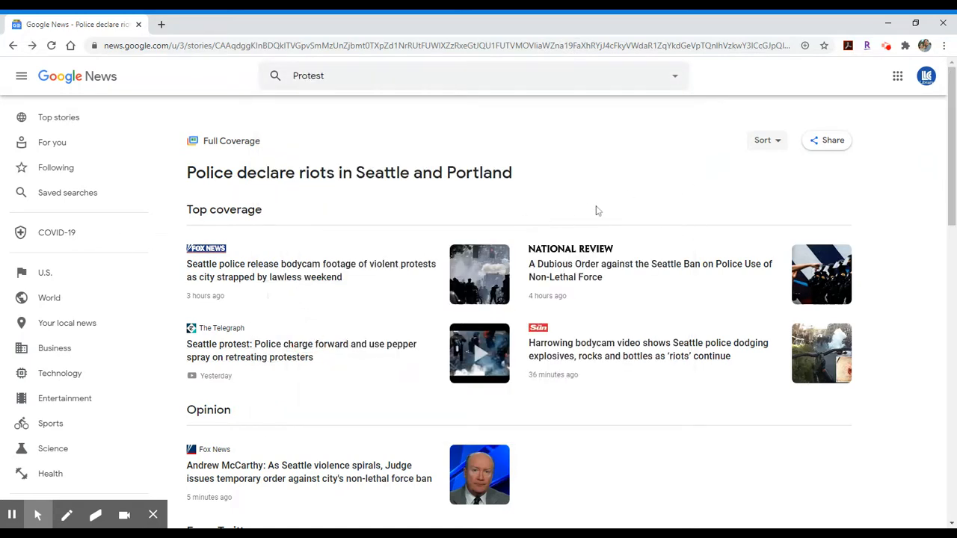
left_click(471, 75)
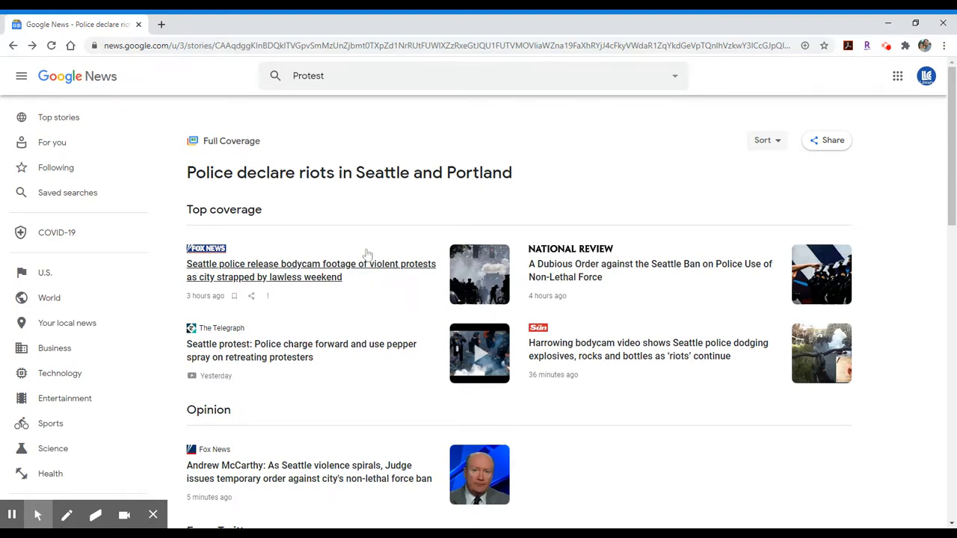
Step: Open The Telegraph's "Seattle protest: Police charge forward and use pepper spray" video on YouTube
scroll("down", 3)
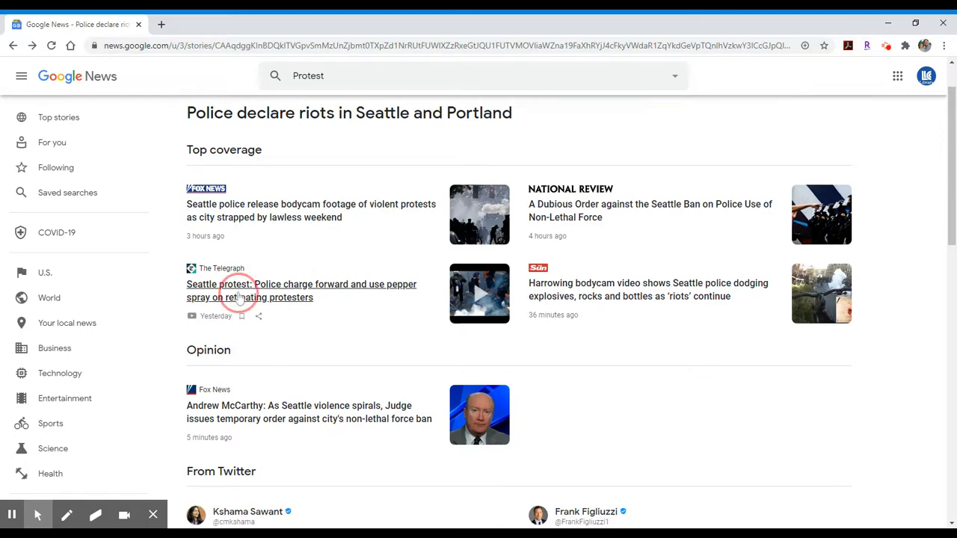
left_click(300, 290)
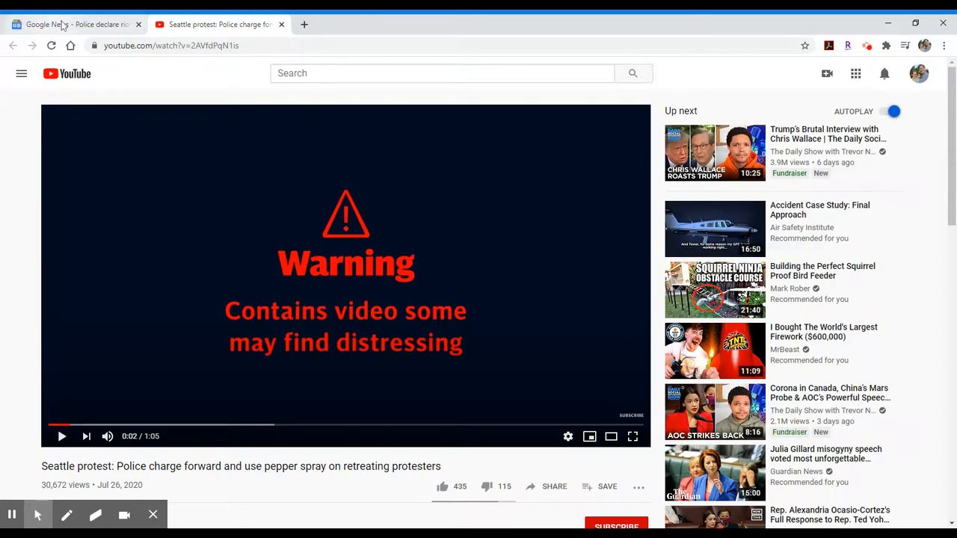
Step: Switch to the Google News tab and browse down the riots Full Coverage page
left_click(74, 24)
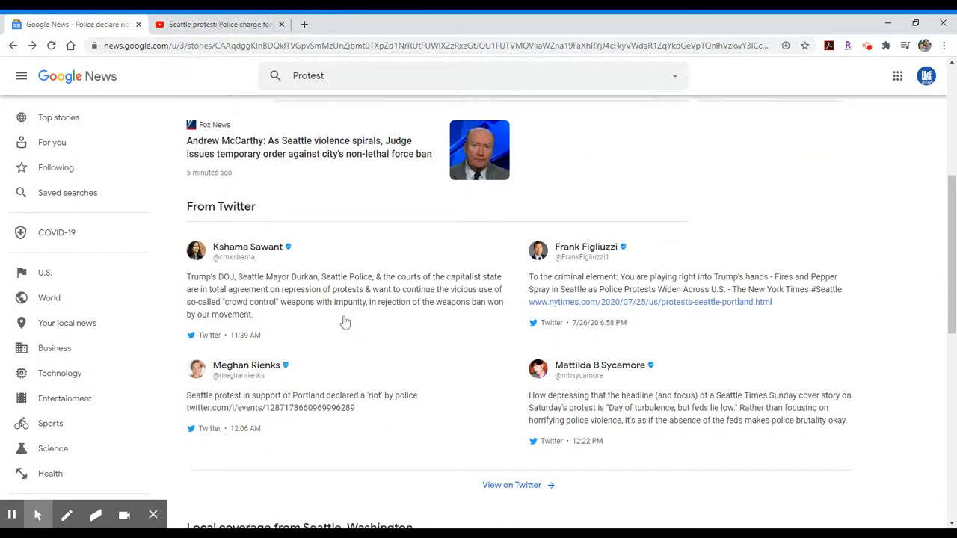
scroll("down", 3)
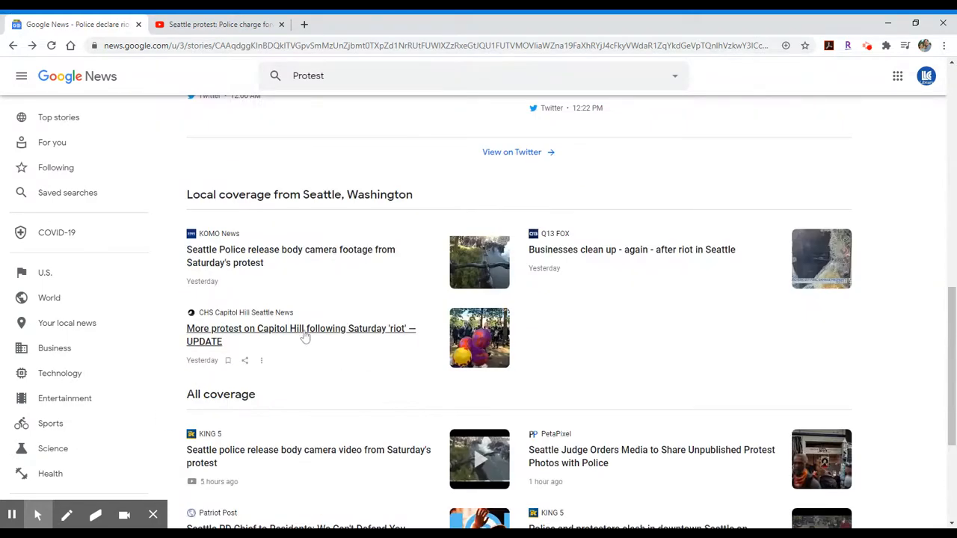
scroll("down", 3)
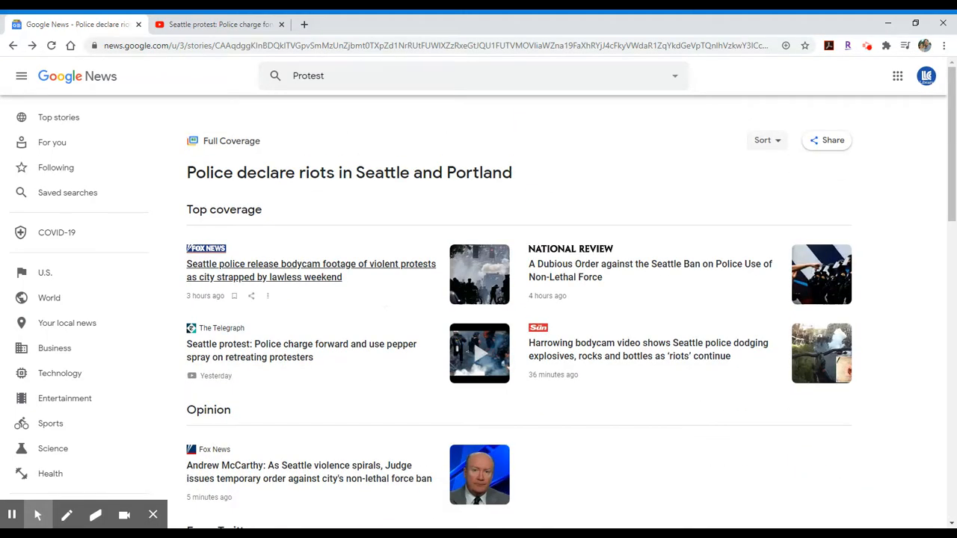
mouse_move(359, 270)
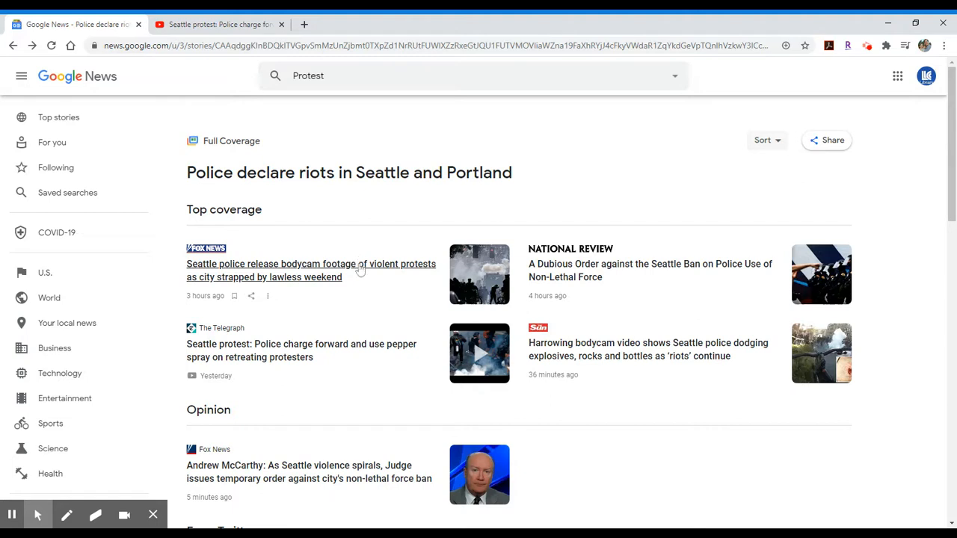
mouse_move(334, 251)
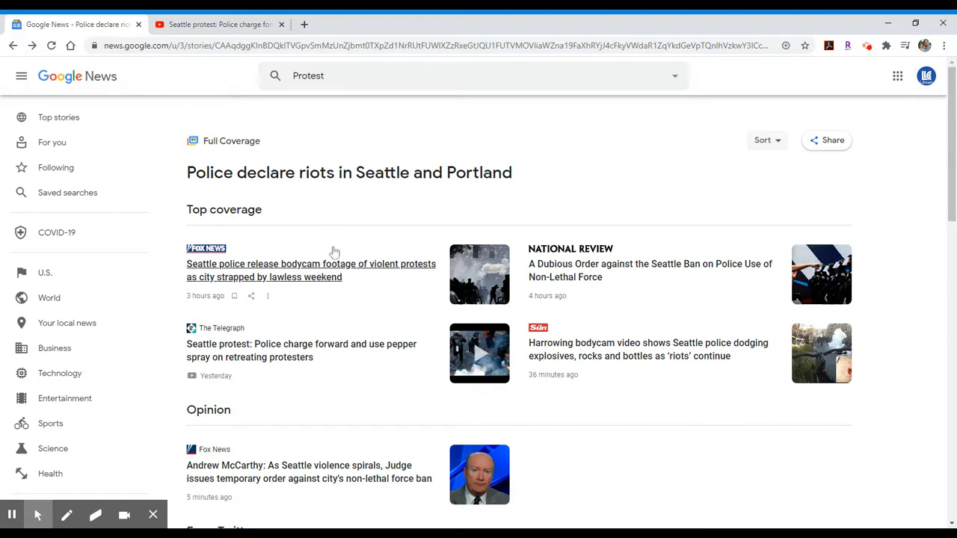
mouse_move(326, 242)
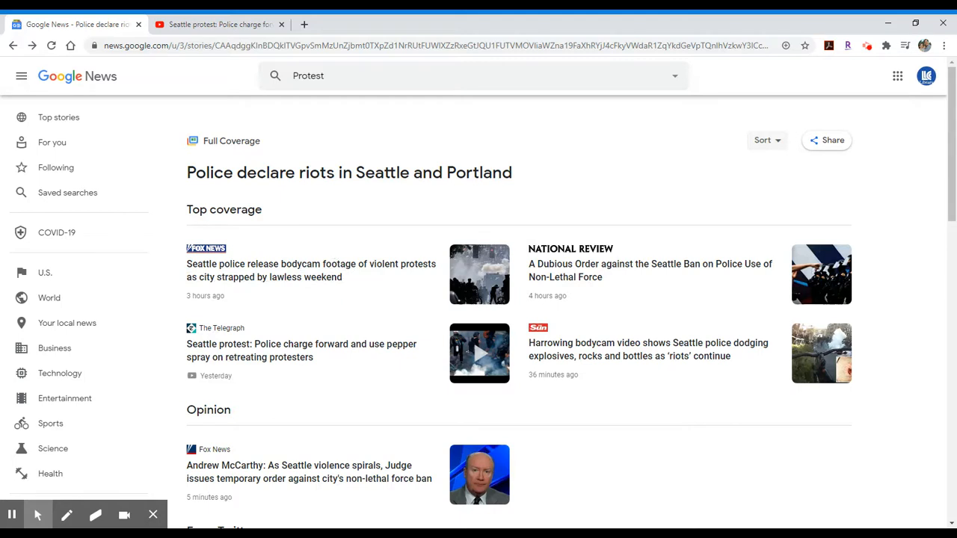
mouse_move(275, 143)
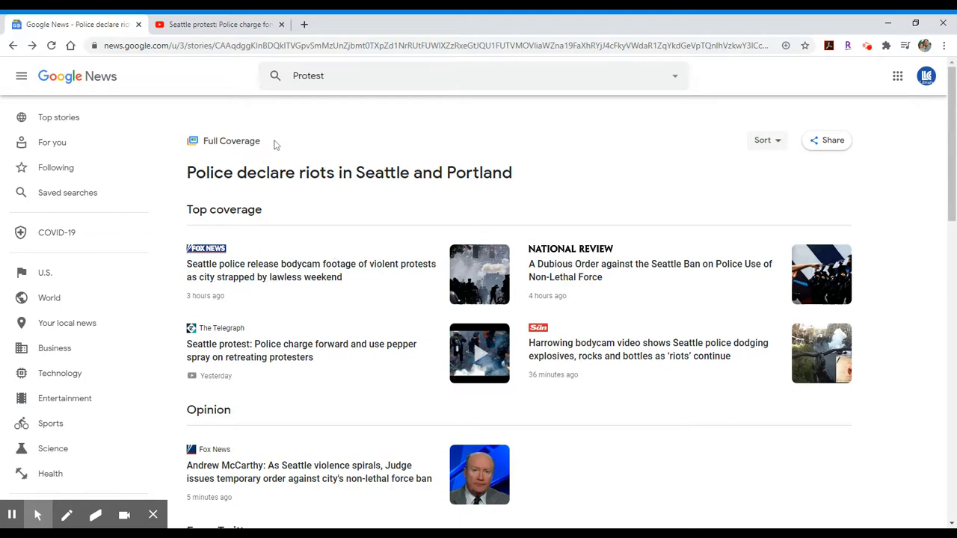
mouse_move(282, 201)
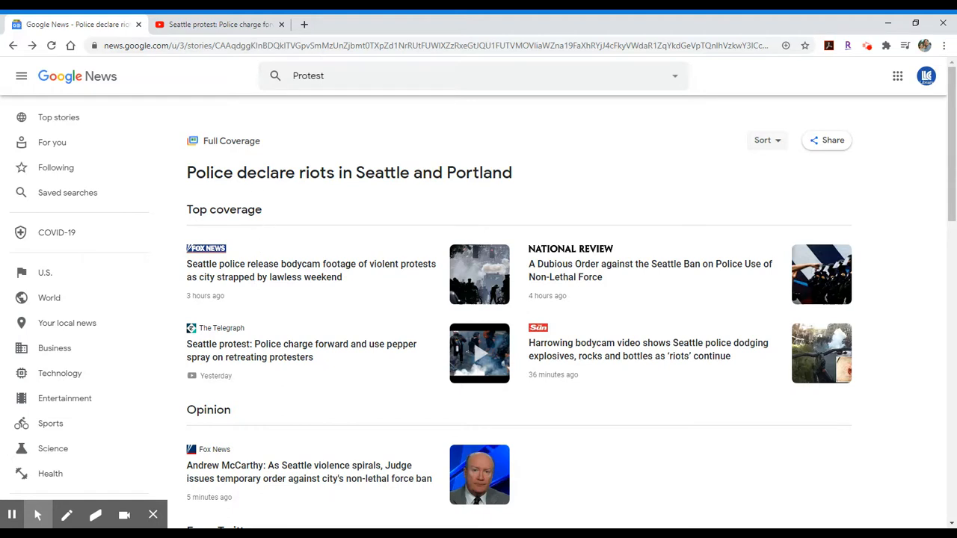
mouse_move(290, 149)
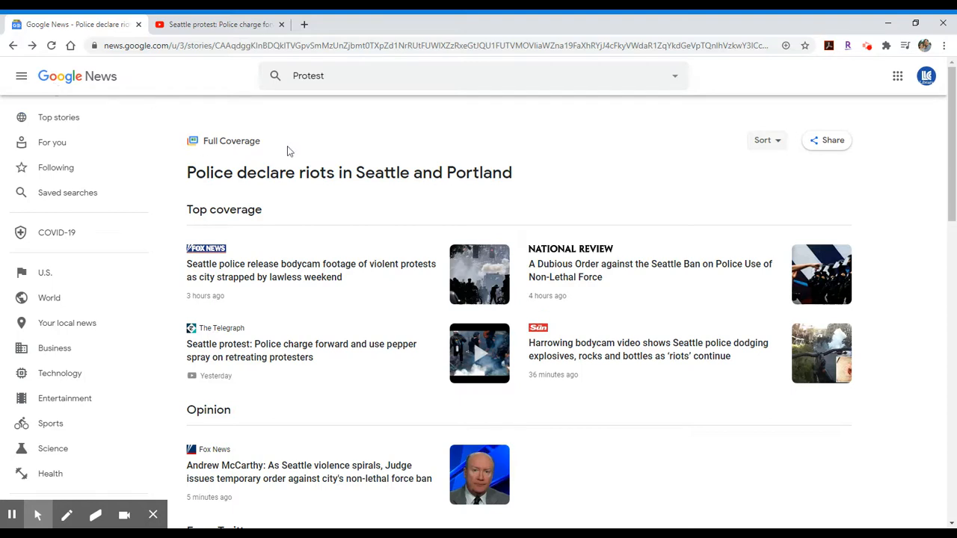
mouse_move(383, 98)
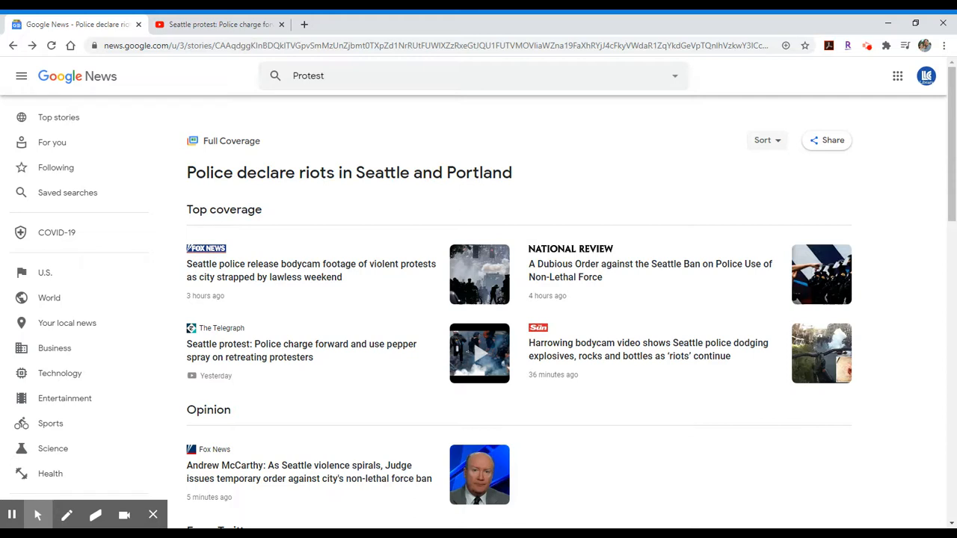
mouse_move(360, 120)
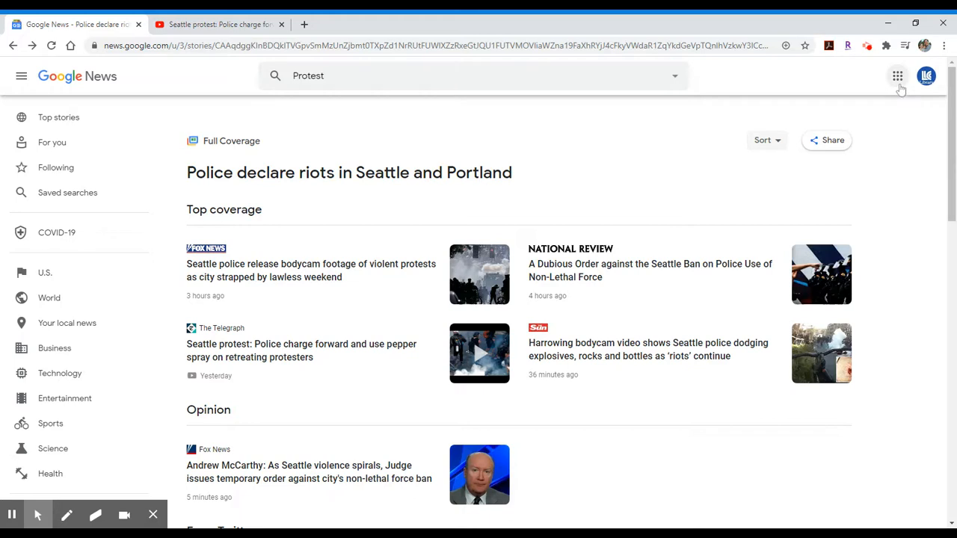
Step: Open a second Google News Top stories tab from the Google apps launcher
left_click(897, 75)
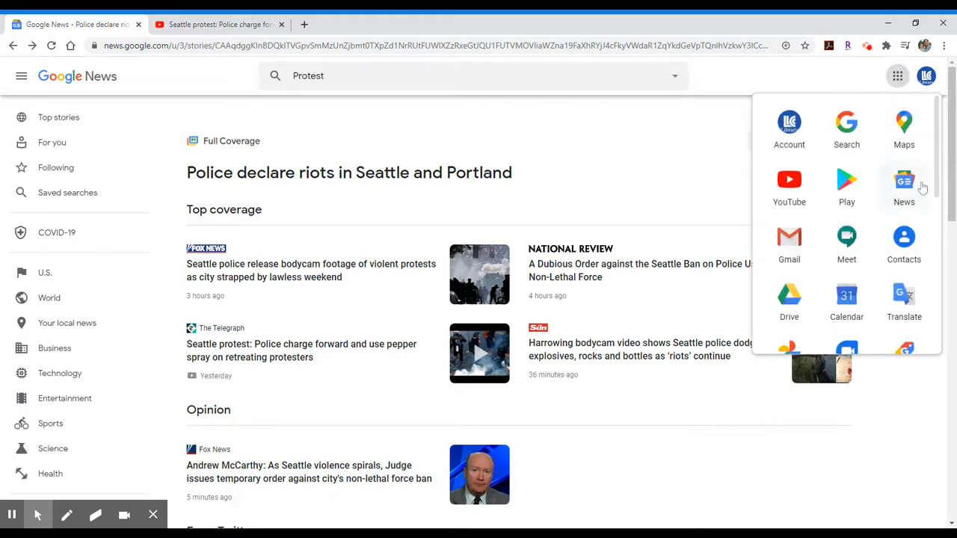
left_click(902, 182)
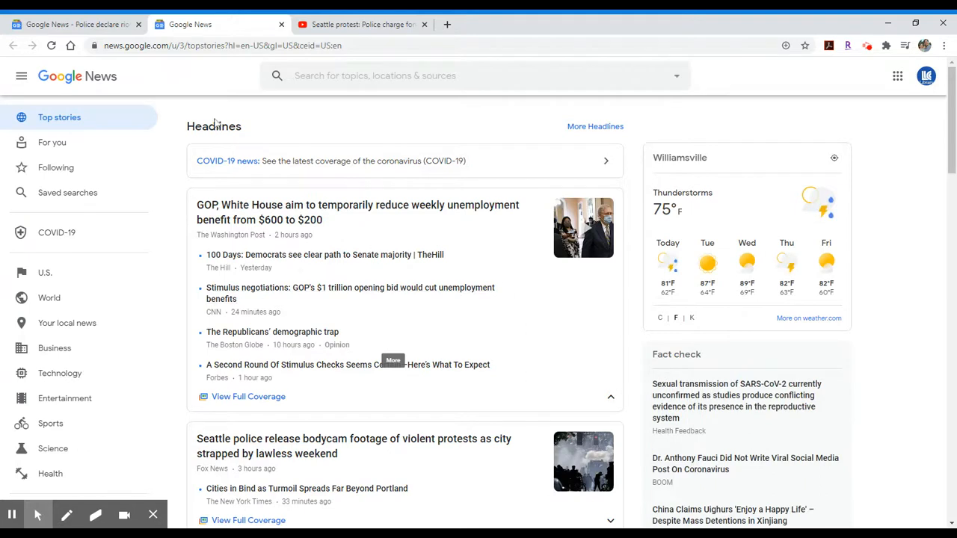
mouse_move(362, 133)
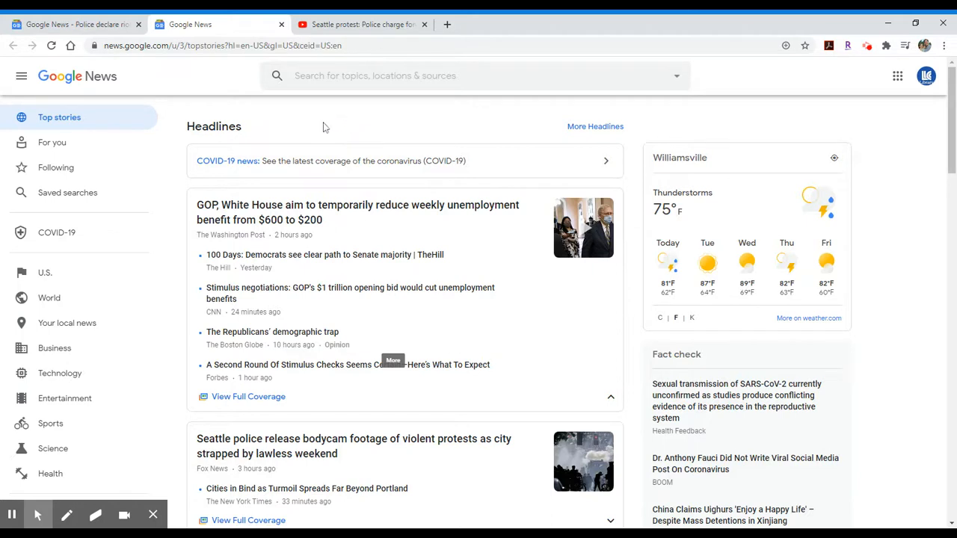
mouse_move(356, 136)
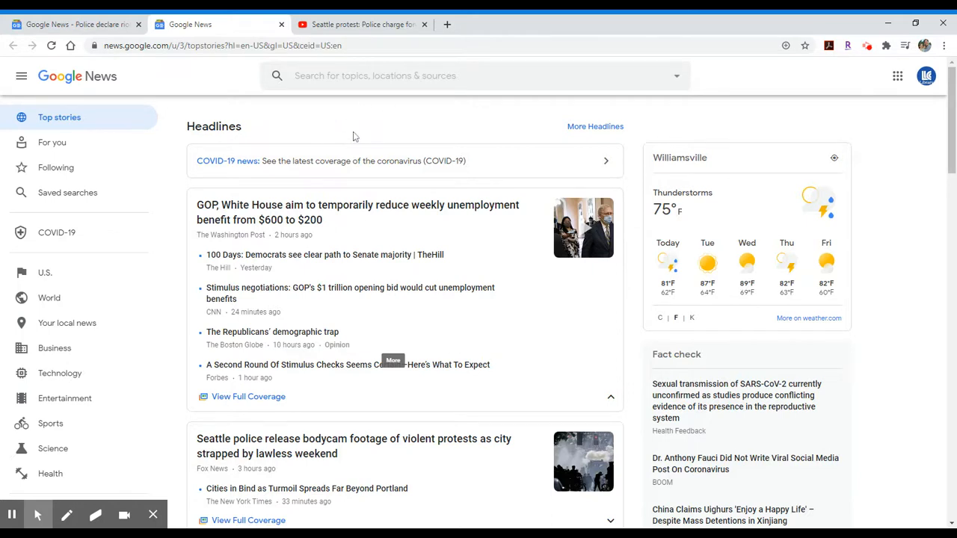
mouse_move(332, 140)
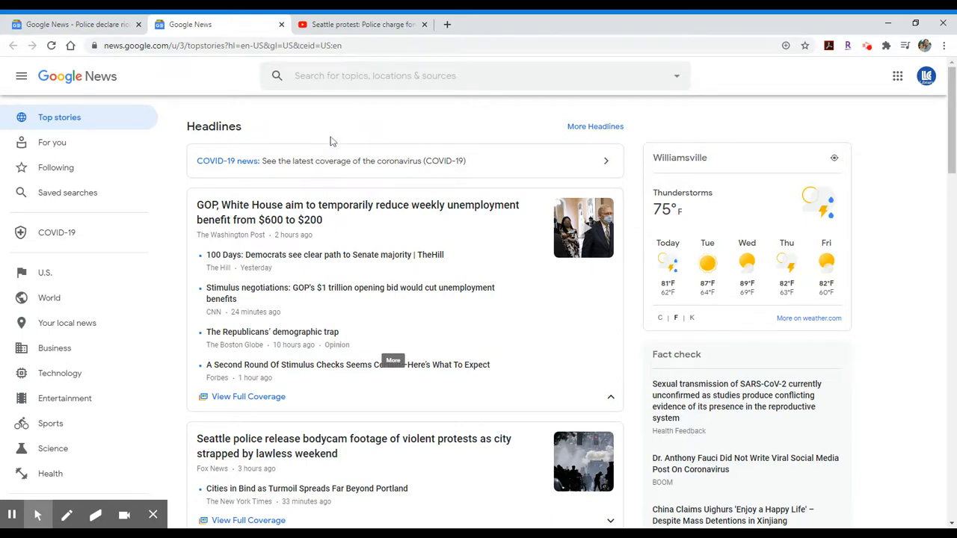
mouse_move(12, 514)
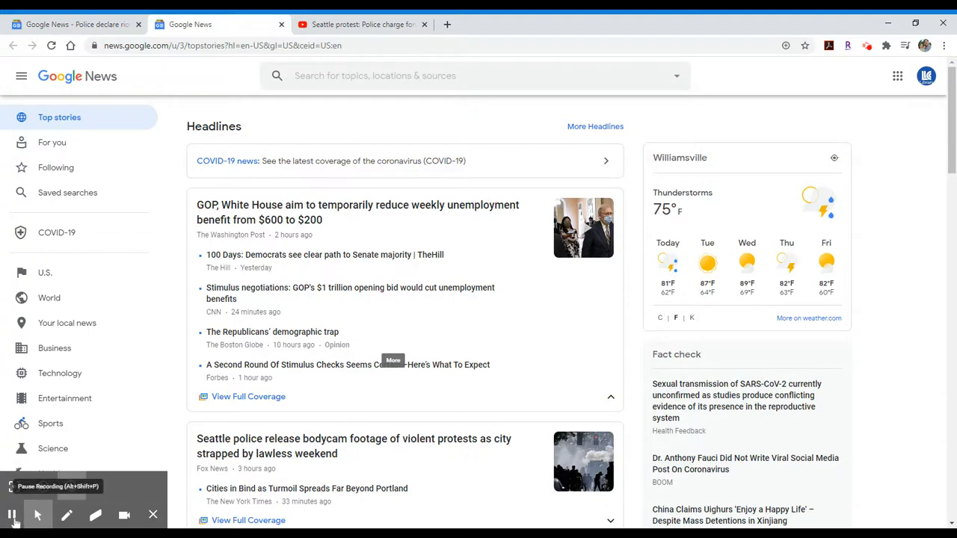